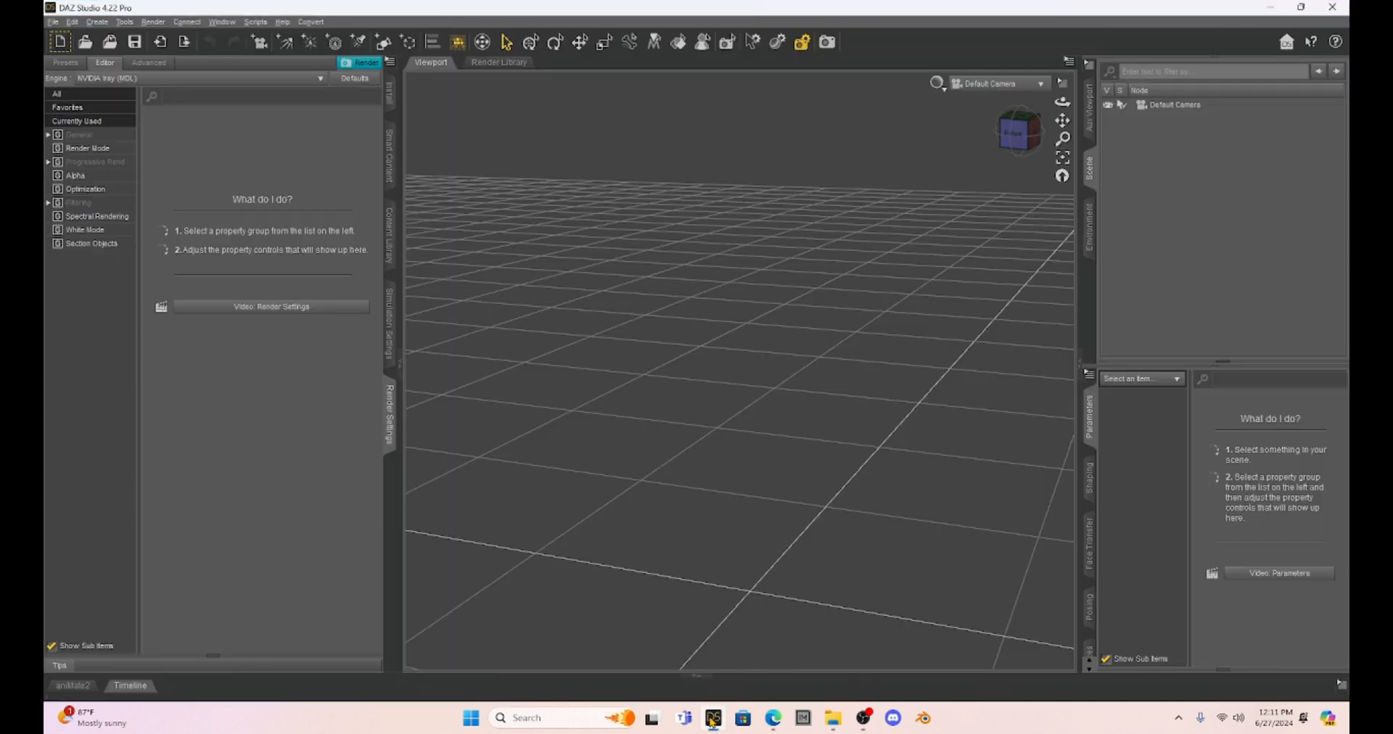
mouse_move(542, 287)
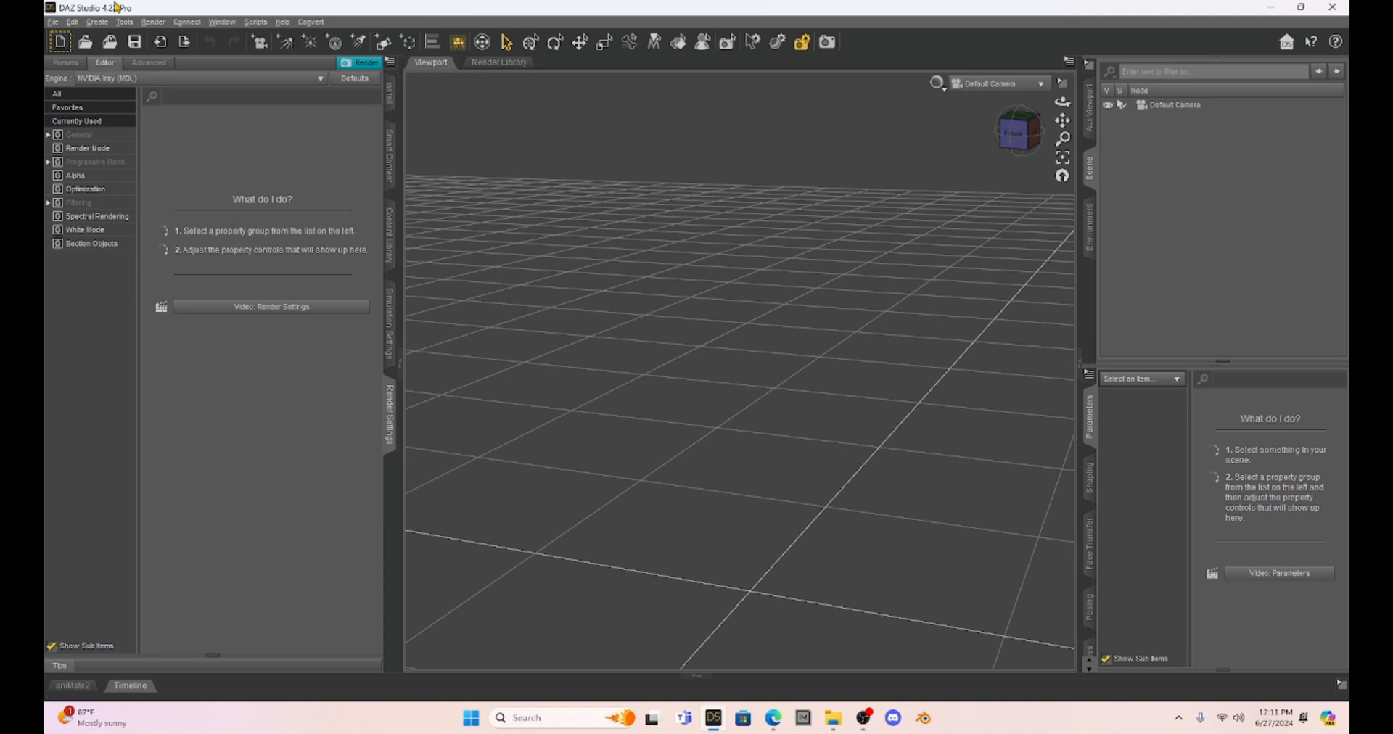
Reopen 'Milica Parameters.duf' from the File menu's recent files list
left_click(52, 21)
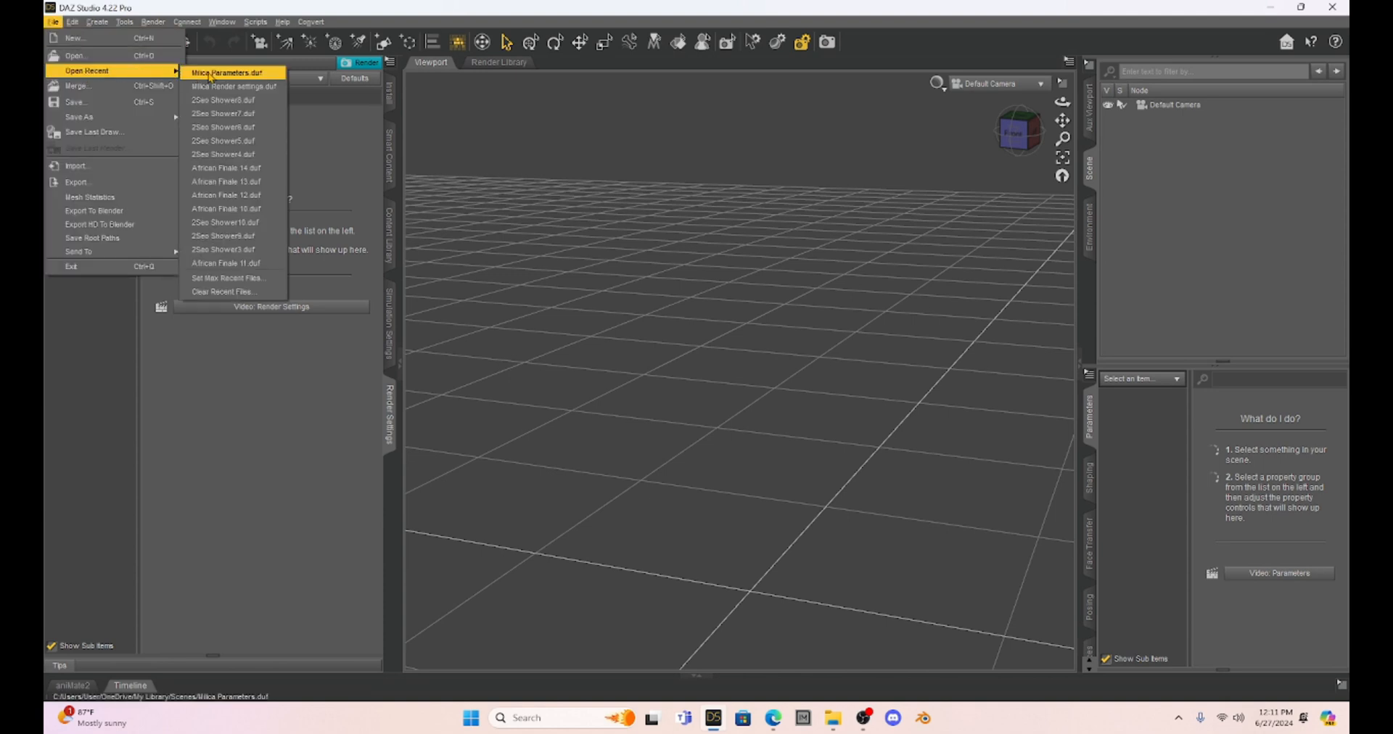
left_click(226, 72)
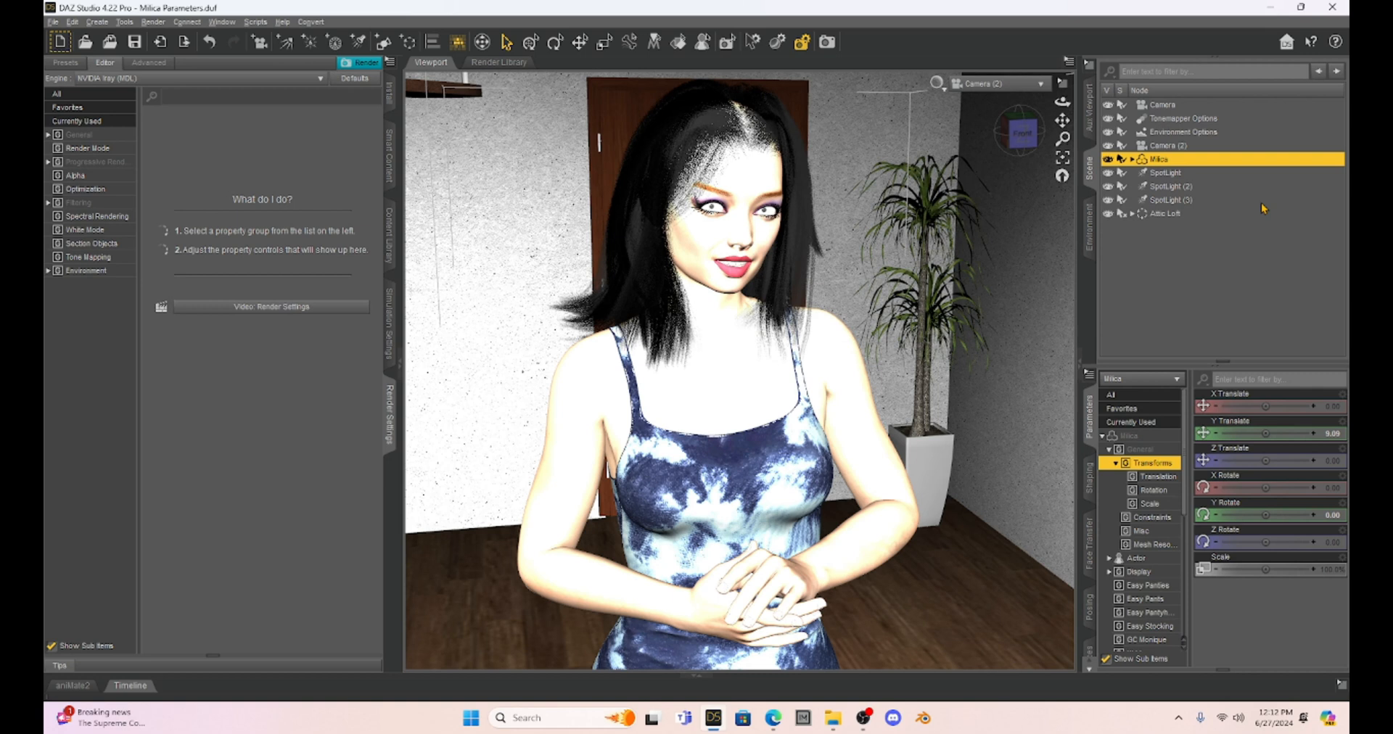
mouse_move(1197, 154)
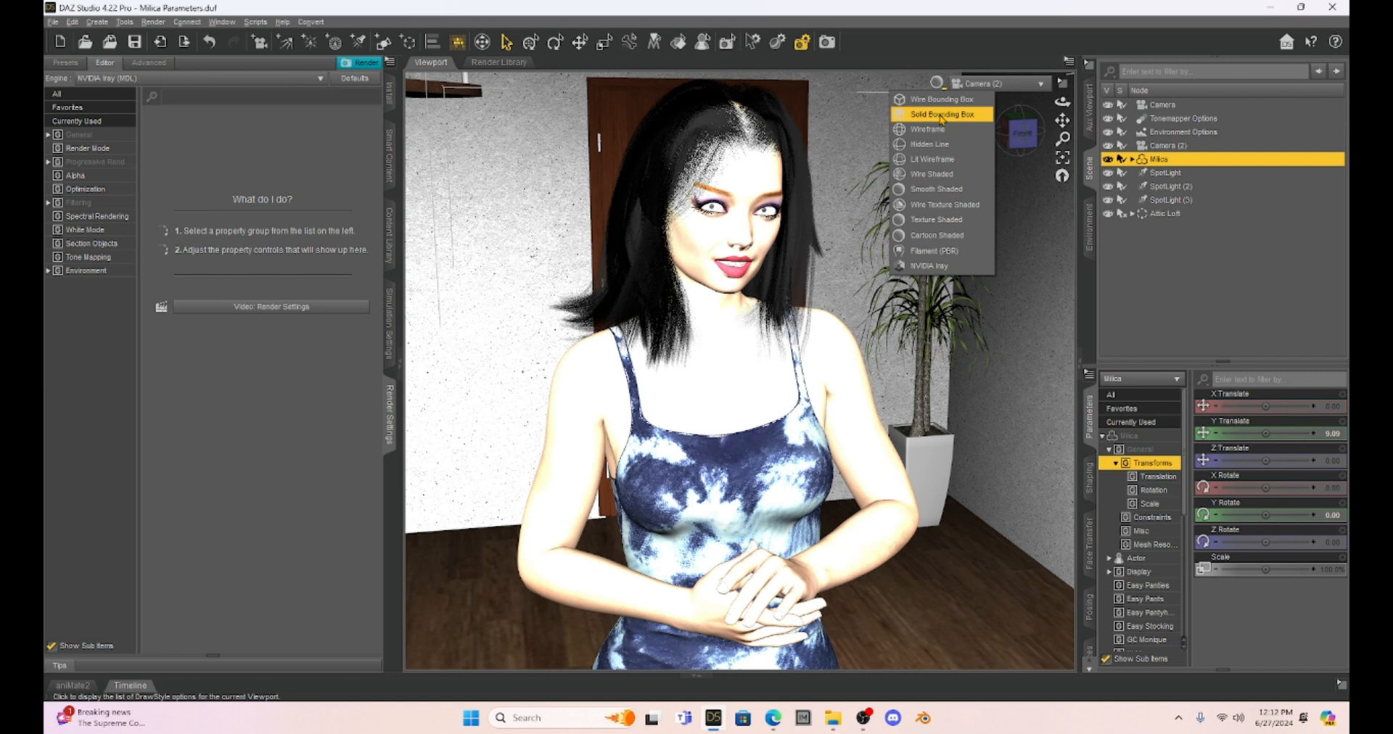
mouse_move(935, 220)
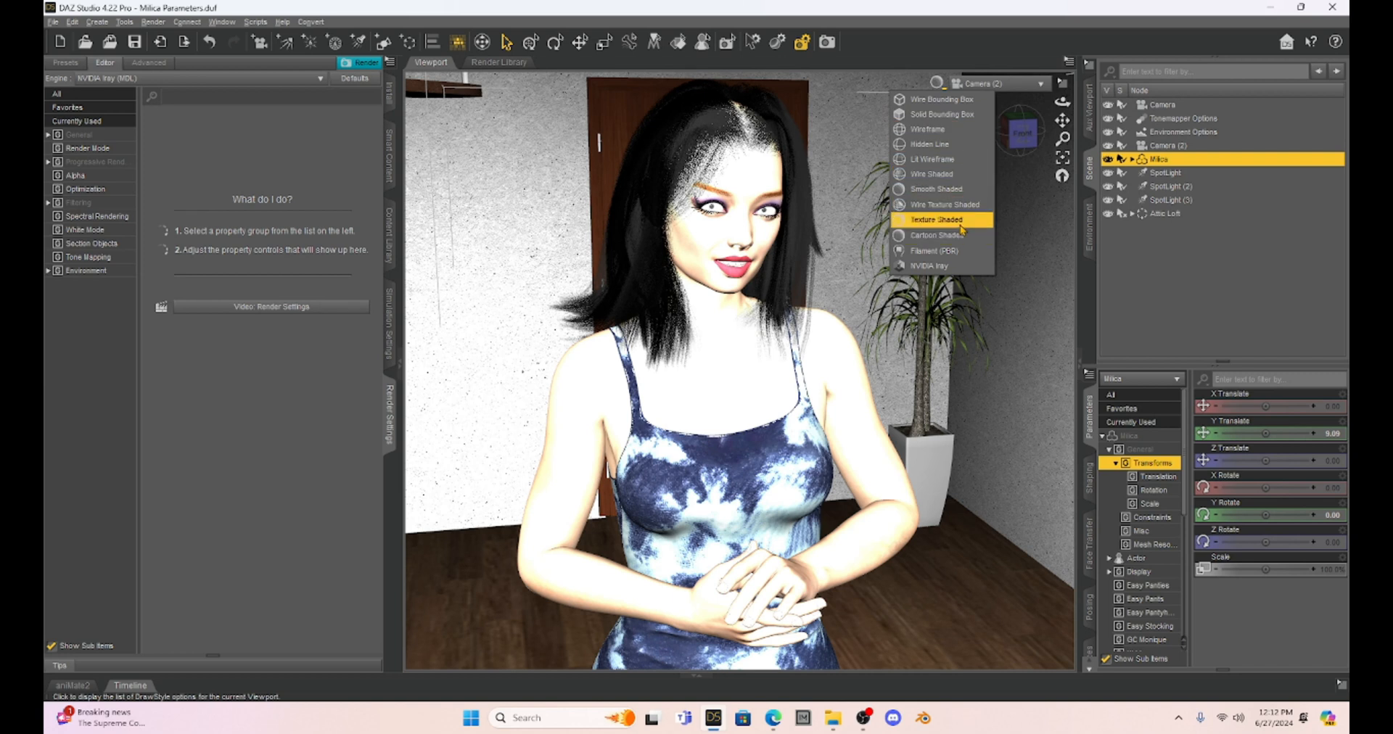
mouse_move(539, 200)
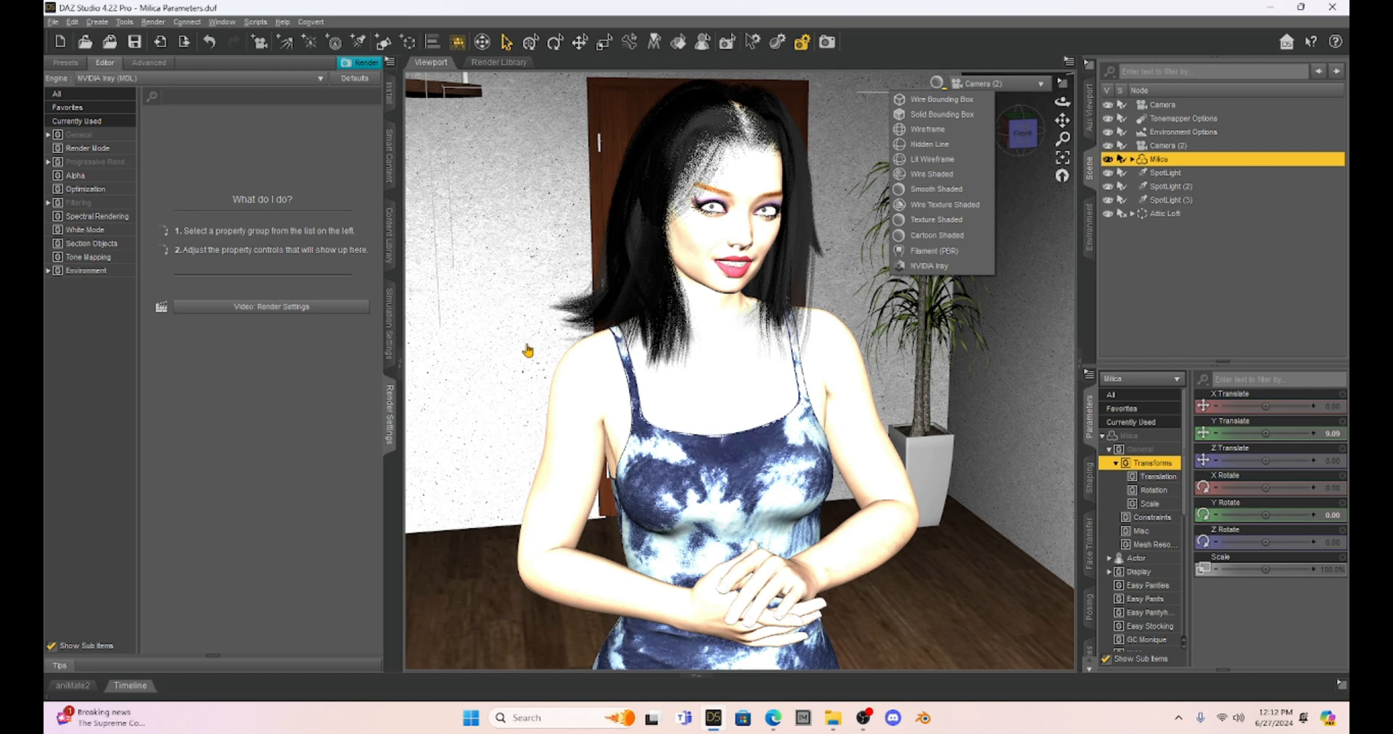
mouse_move(490, 264)
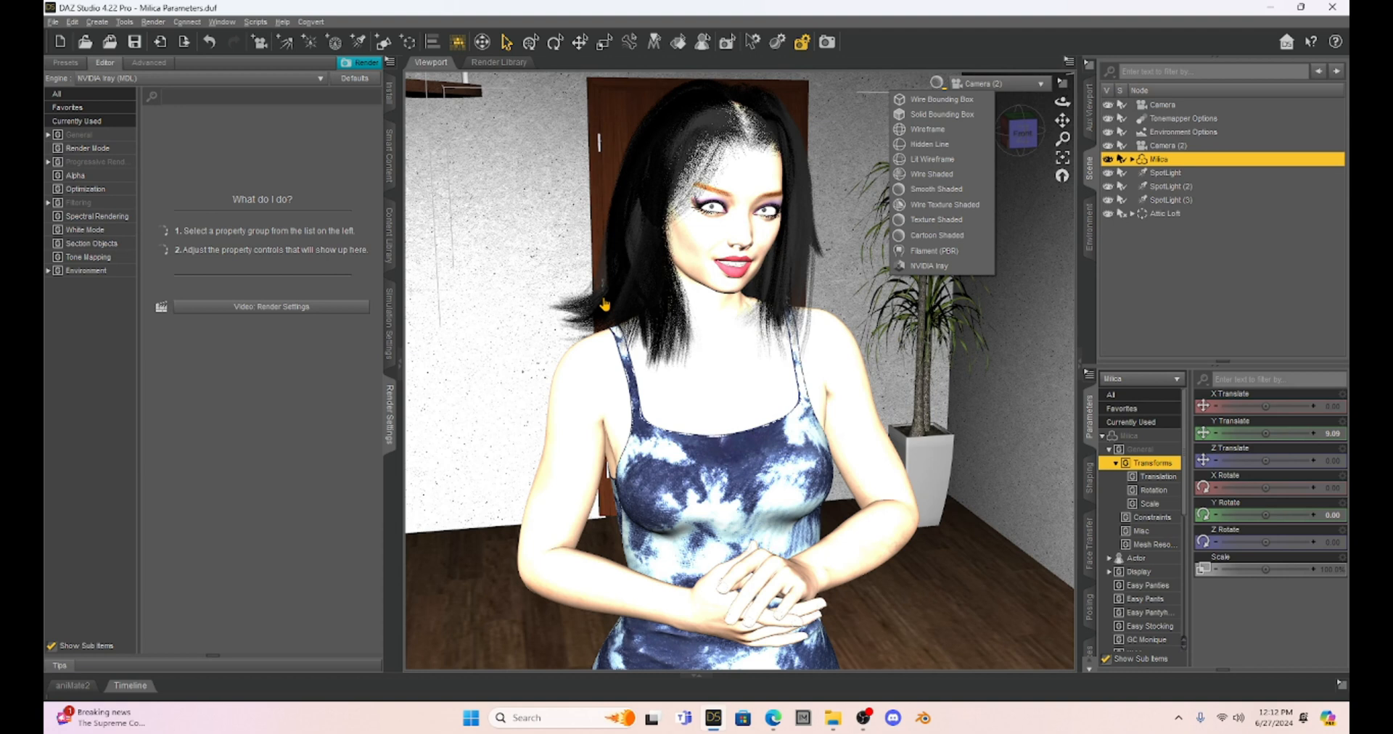
mouse_move(550, 240)
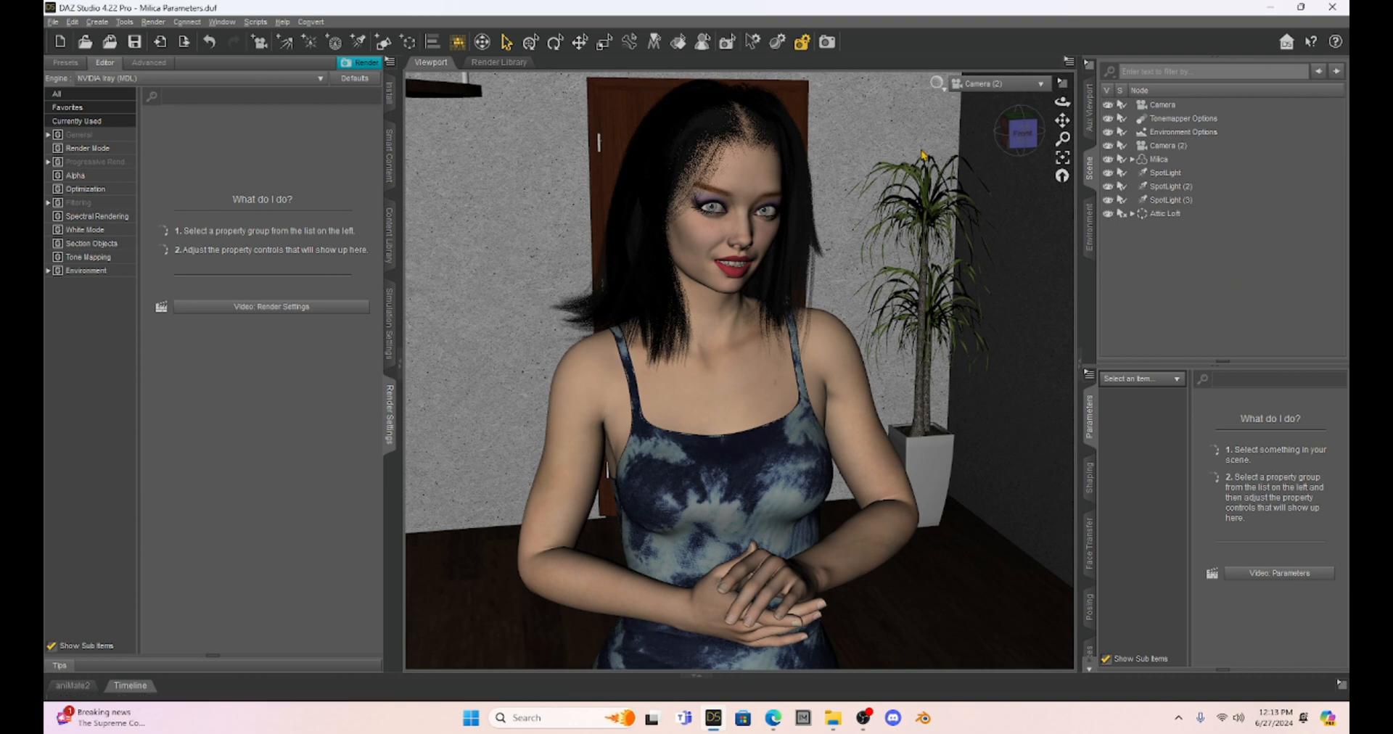
mouse_move(953, 147)
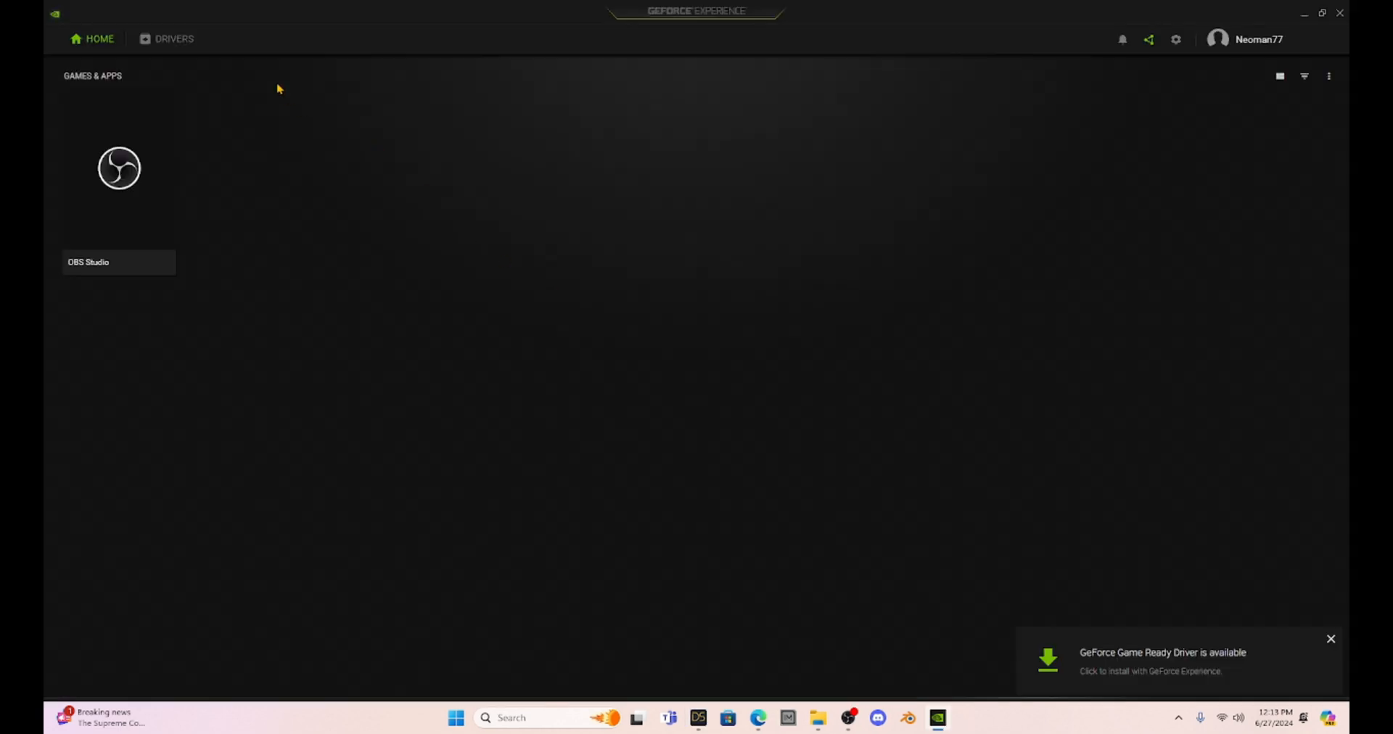
Check that Game Ready Driver 556.12 (06/27/2024) is available, then close GeForce Experience
left_click(174, 38)
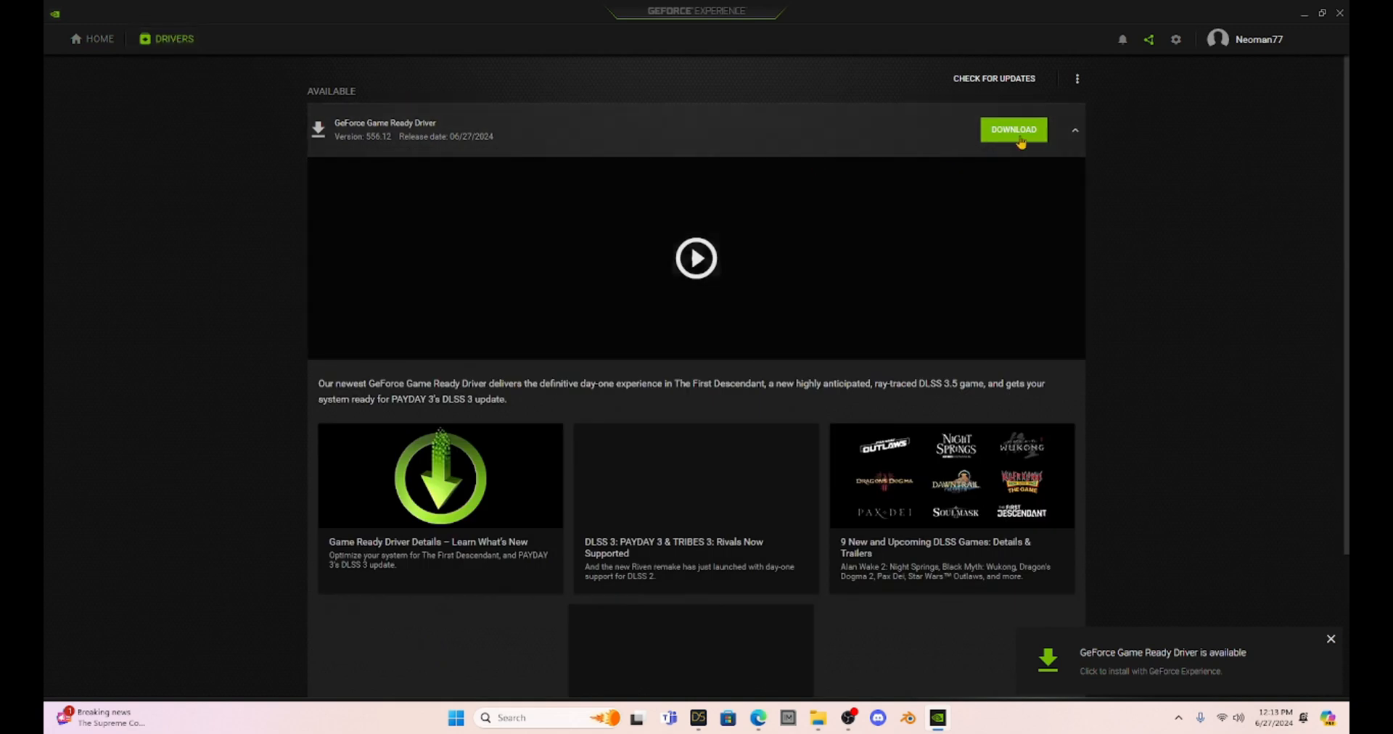
left_click(1076, 78)
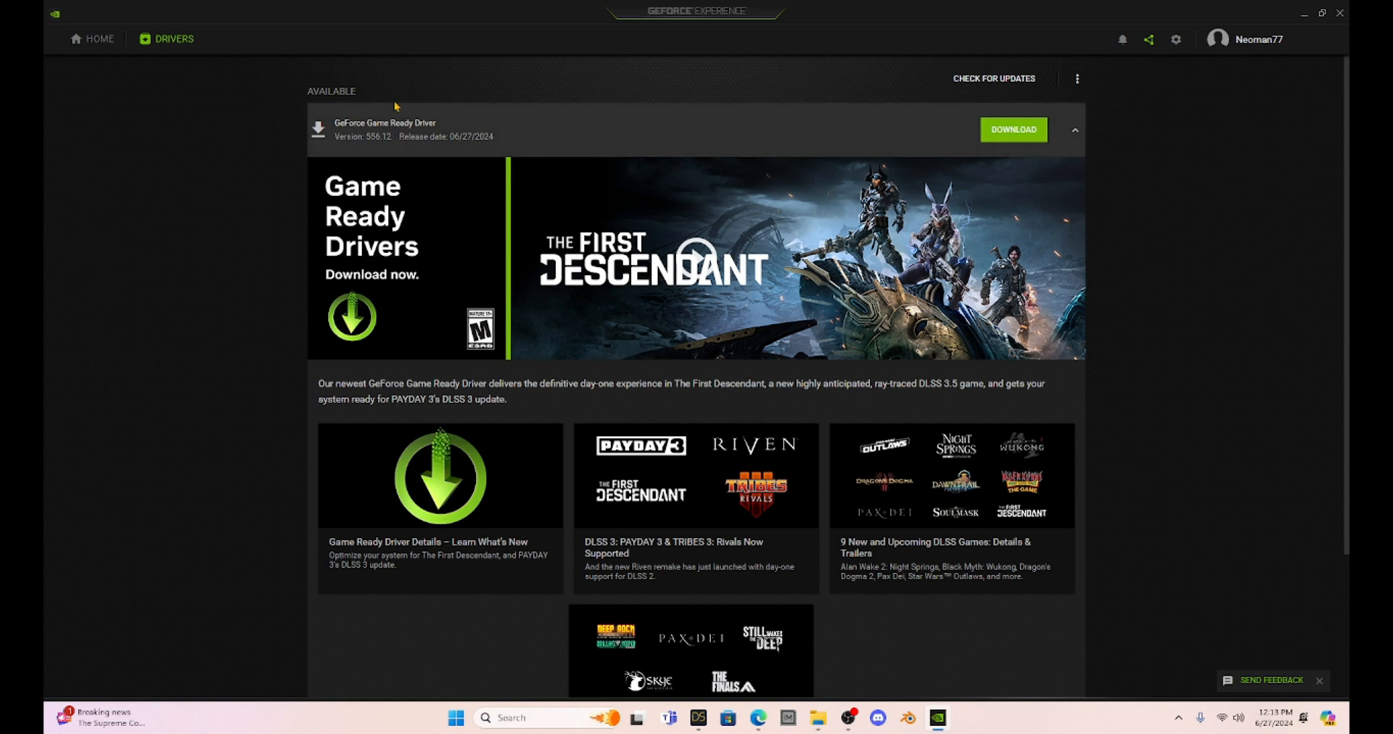
mouse_move(336, 147)
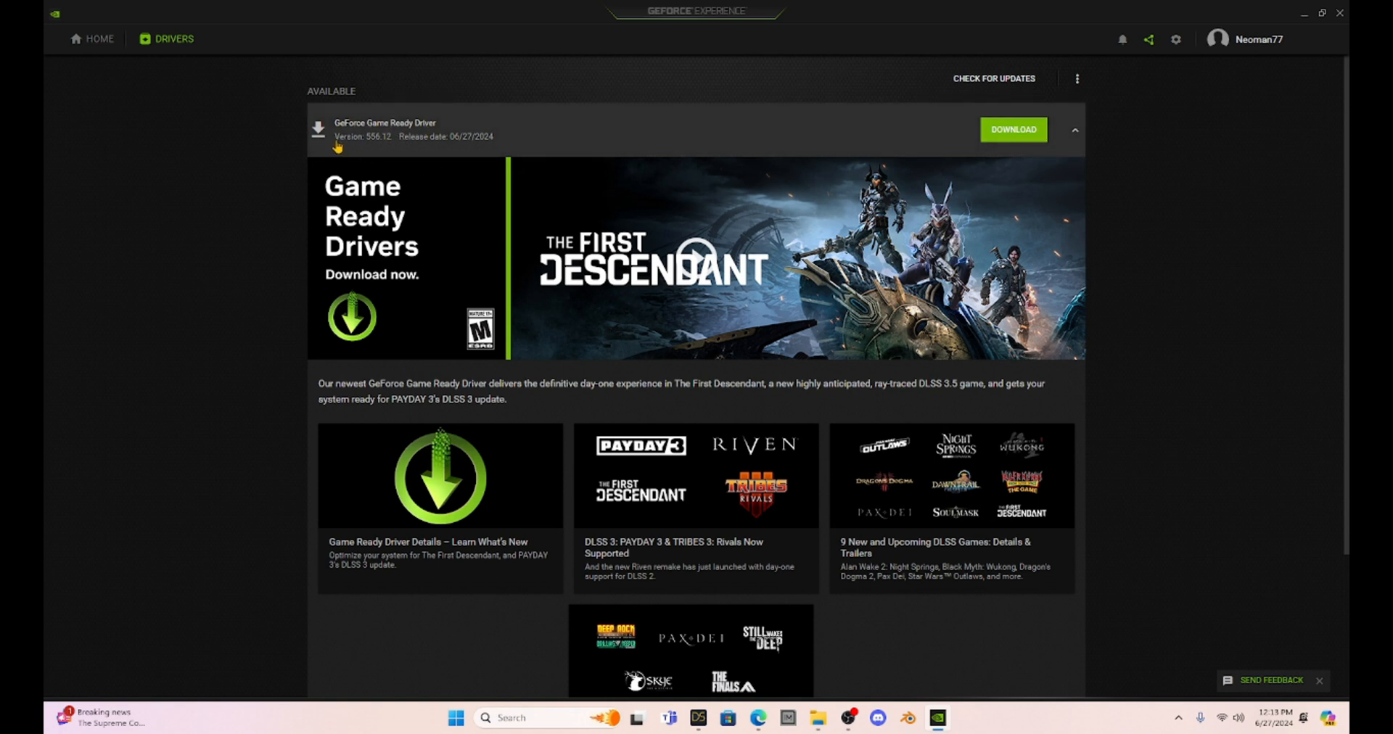
mouse_move(384, 149)
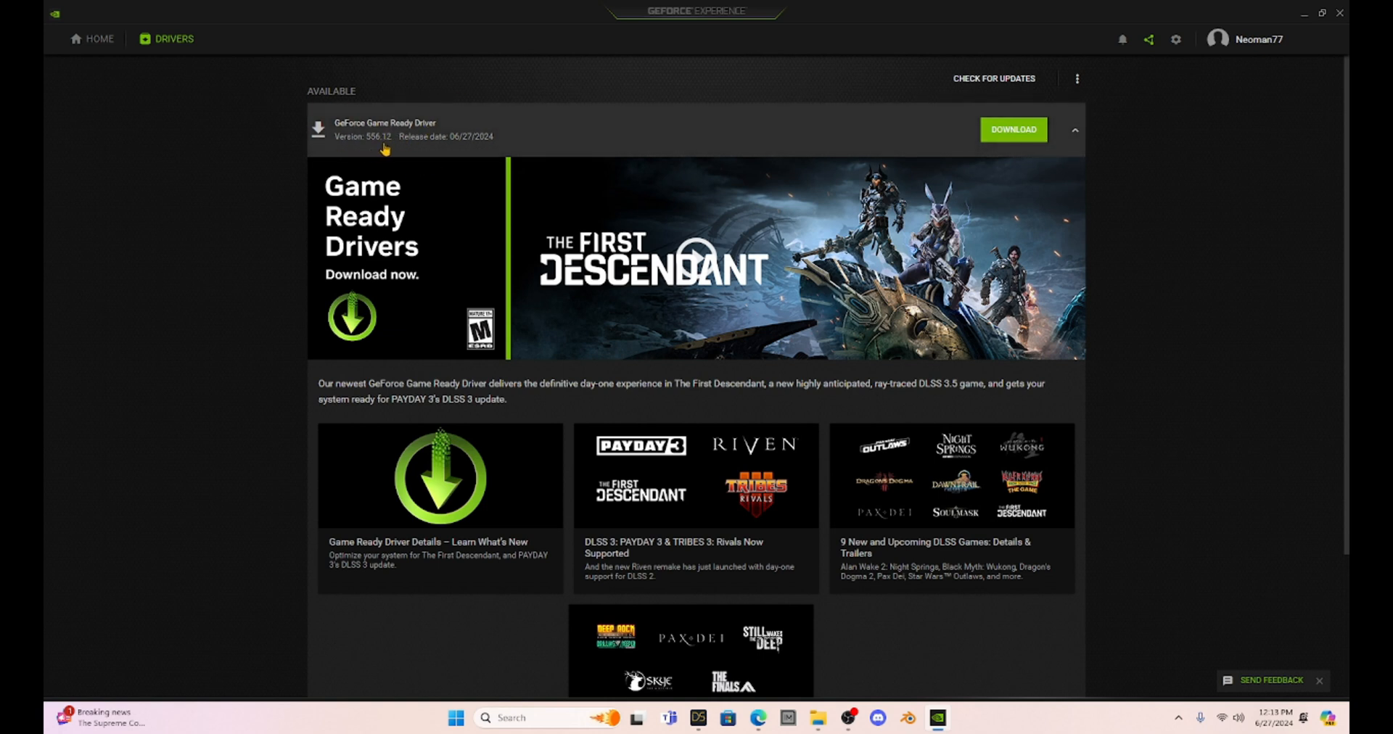
mouse_move(458, 152)
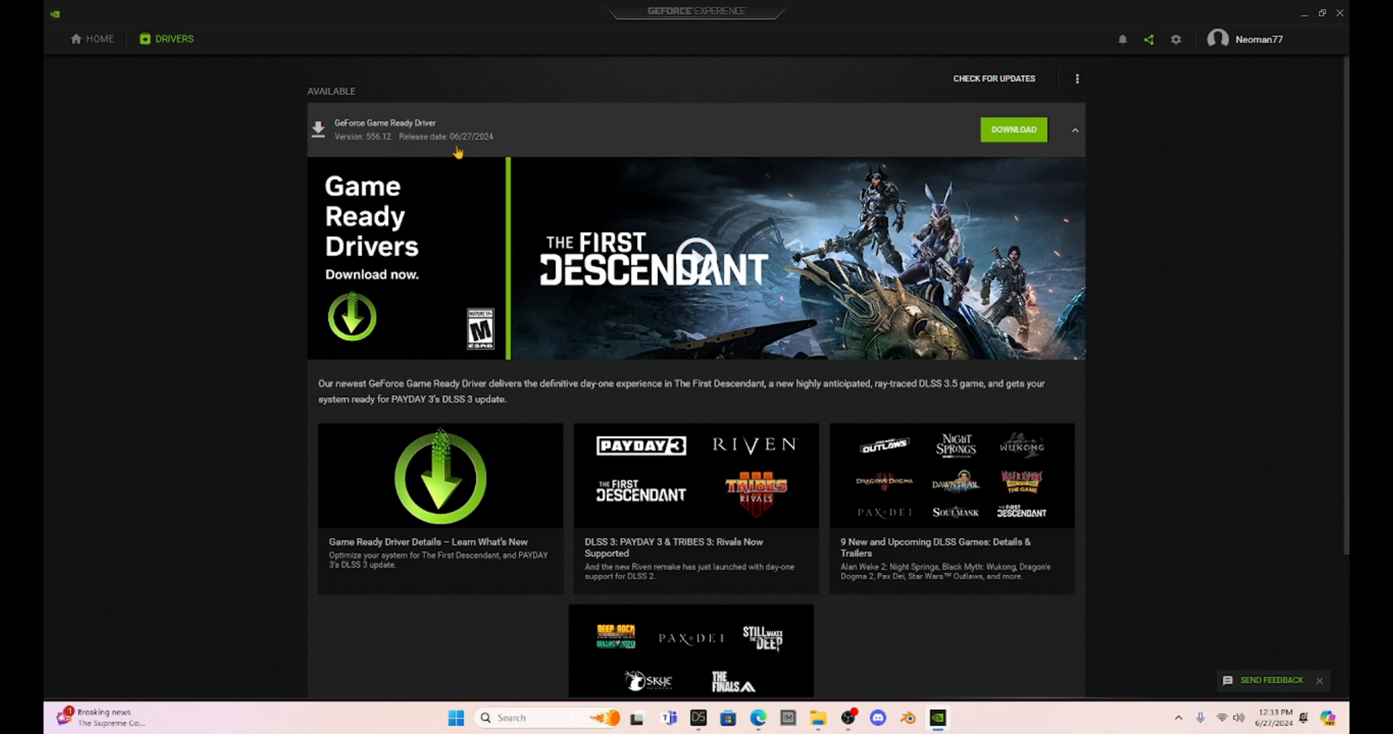
mouse_move(542, 151)
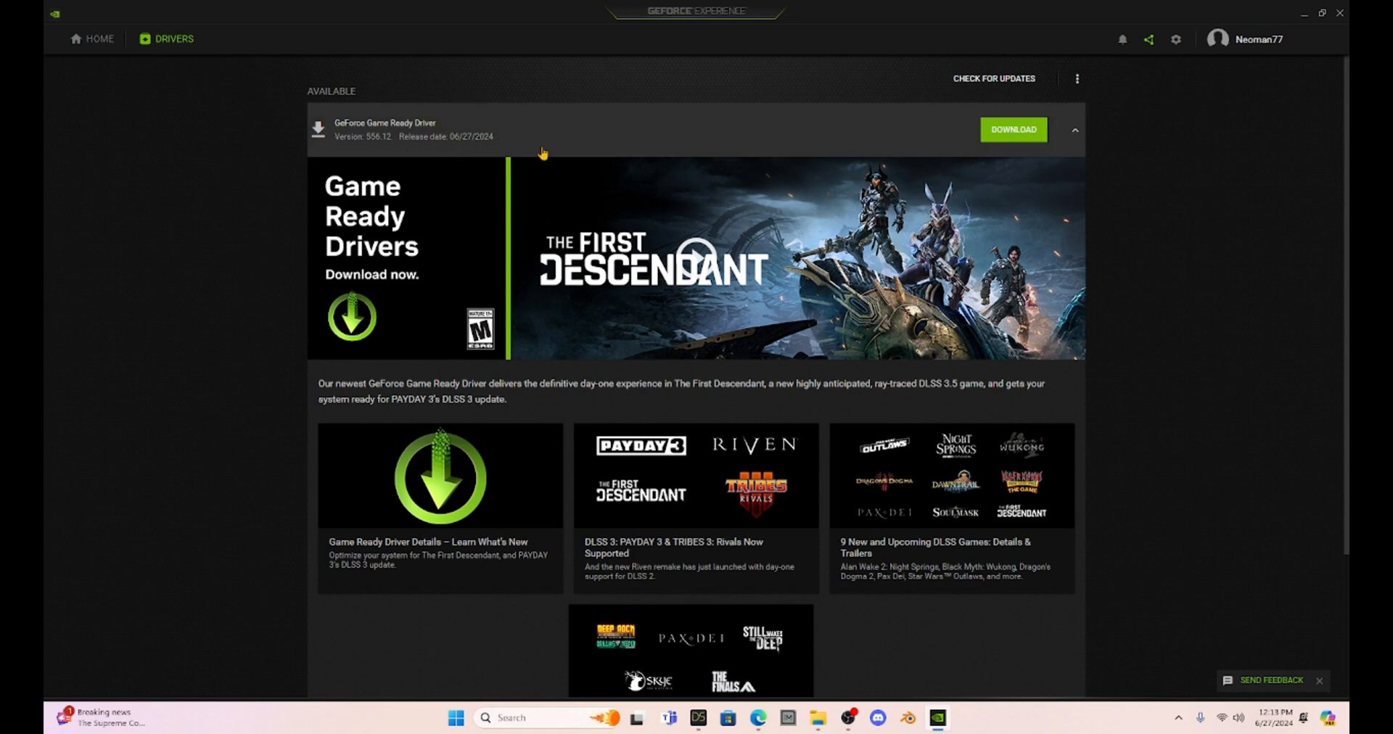
mouse_move(542, 139)
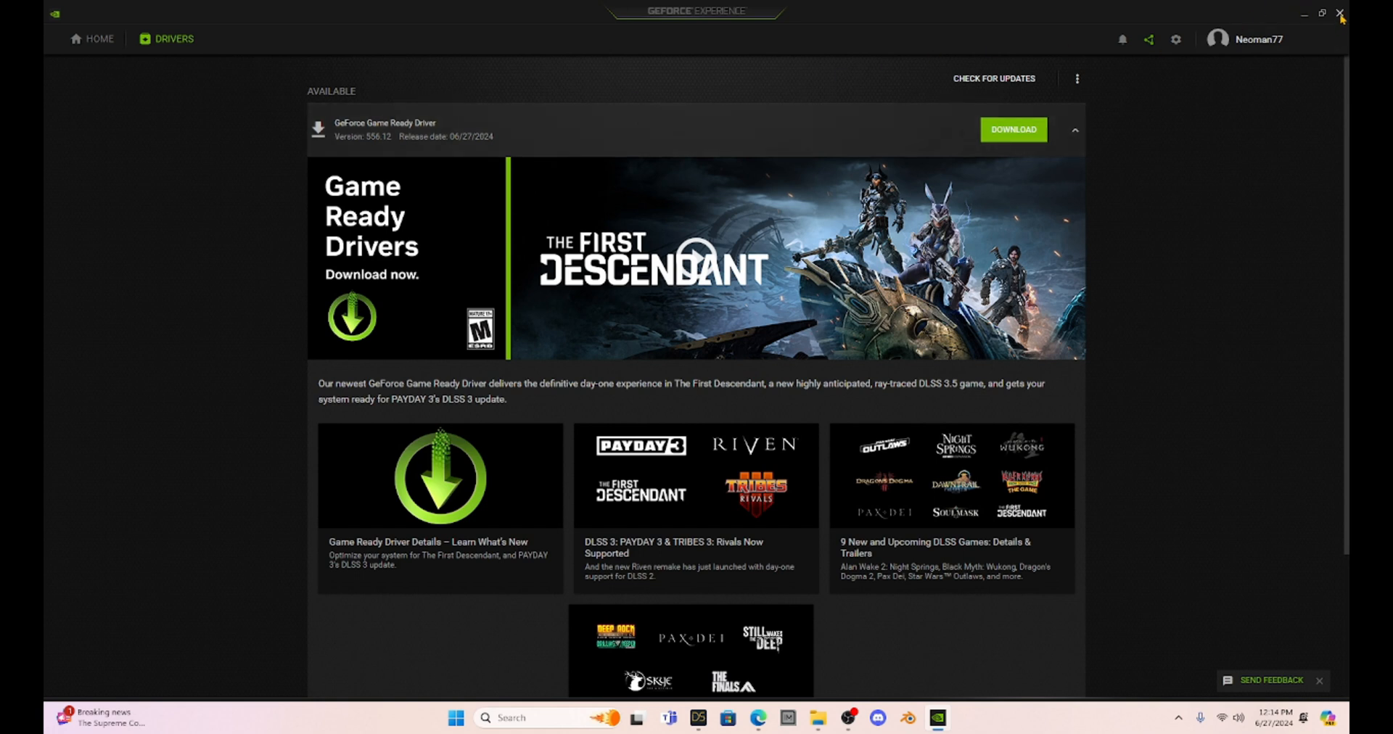
left_click(1340, 16)
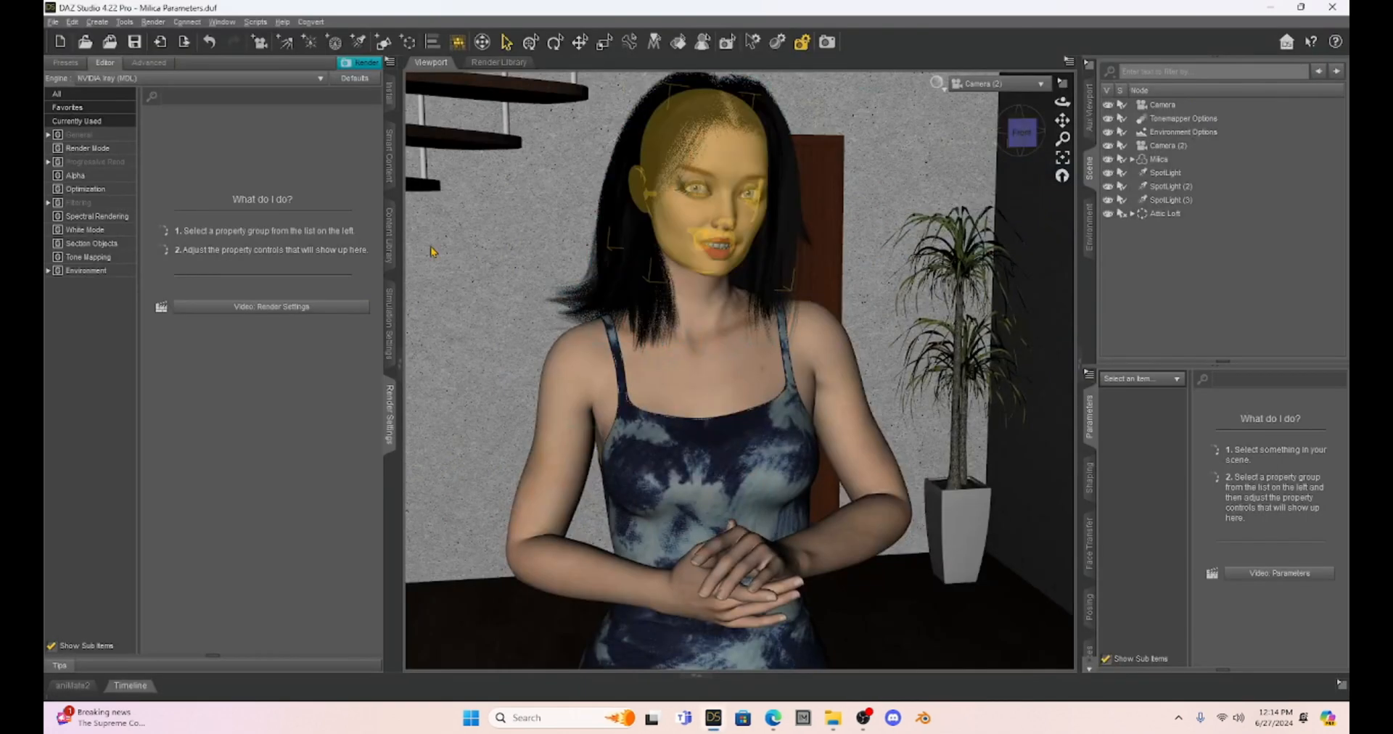